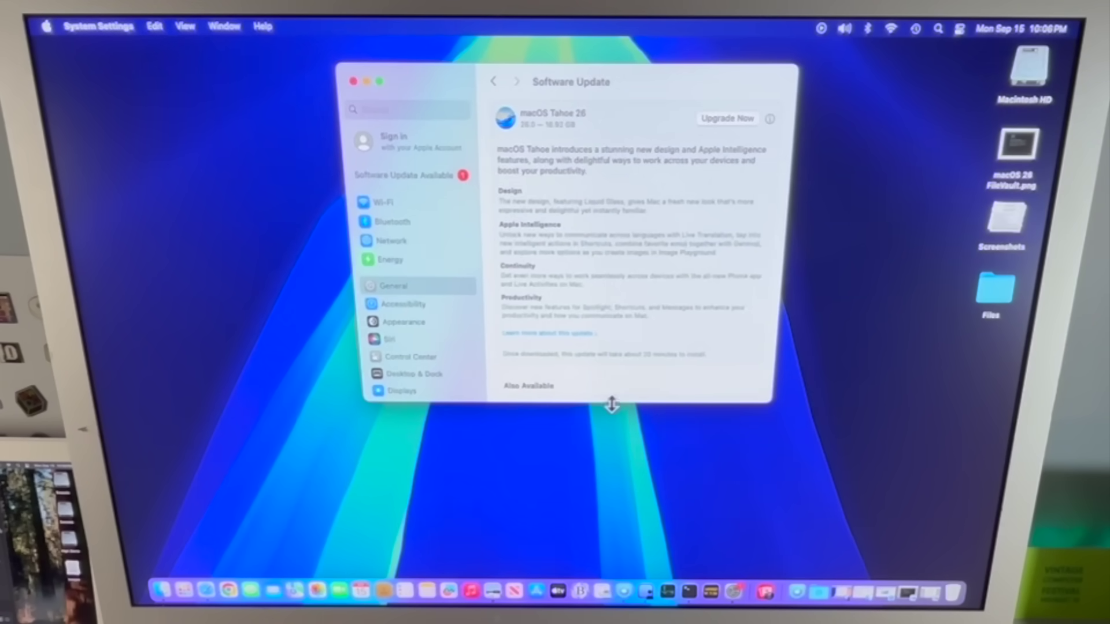
# - Make the Software Update window taller so the Also Available section shows fully
pyautogui.moveTo(611, 404); pyautogui.dragTo(607, 538)
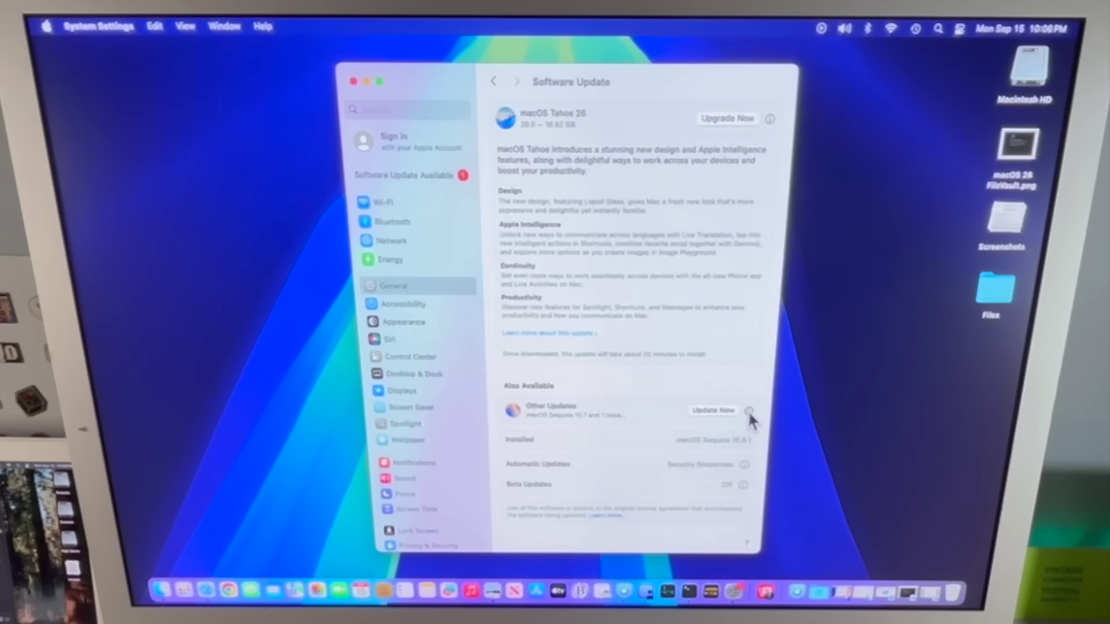
# - Show the individual updates offered: macOS Tahoe 26, macOS Sequoia 15.7 and Safari
pyautogui.click(737, 411)
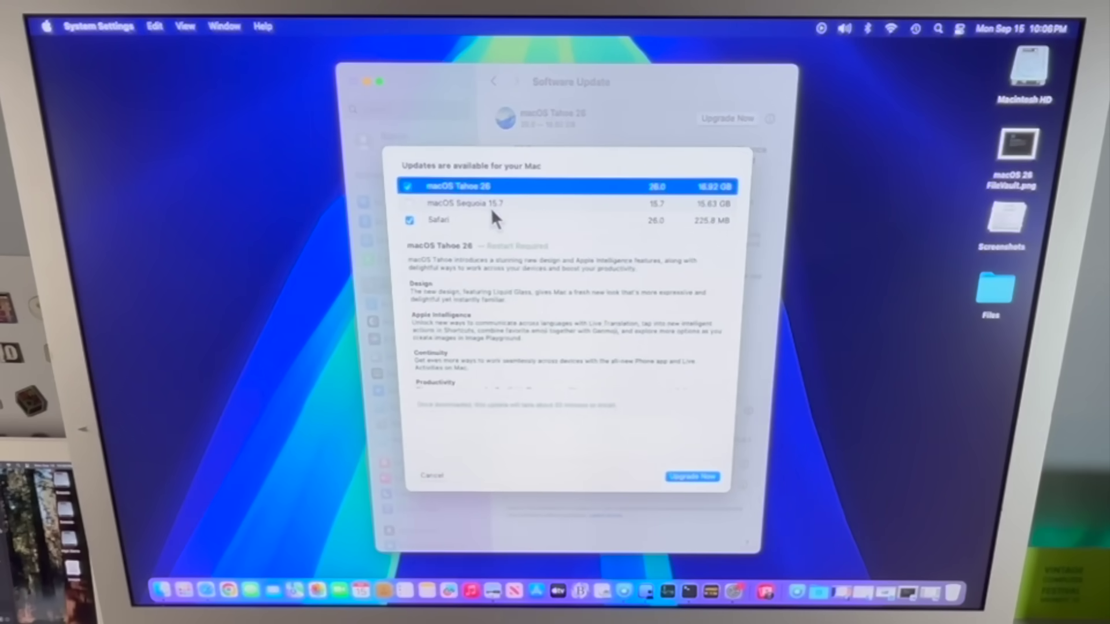
pyautogui.moveTo(690, 443)
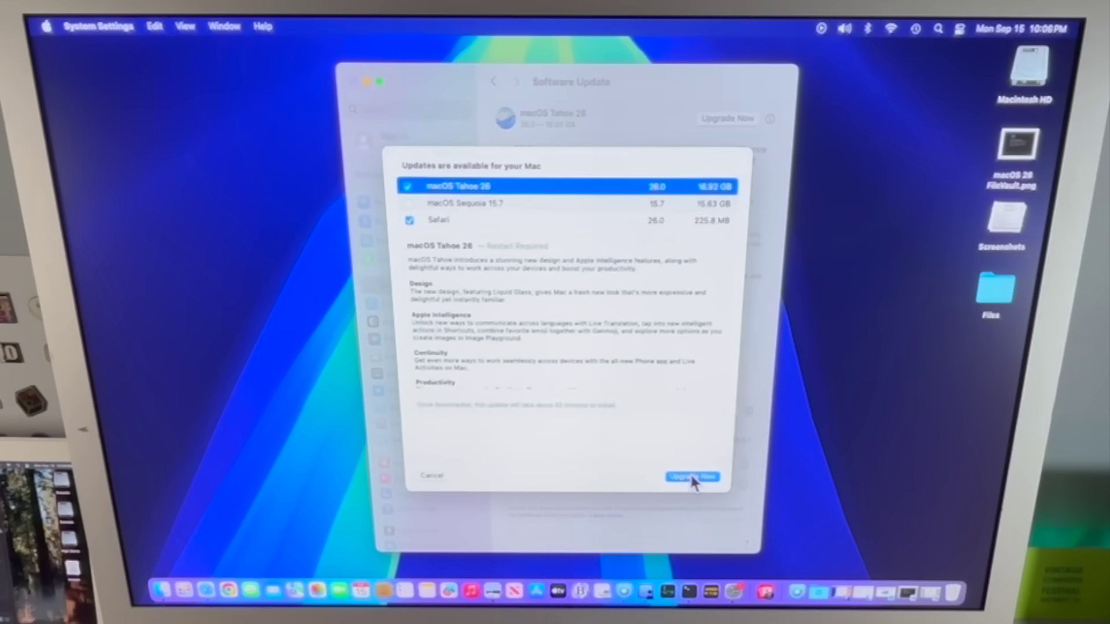
pyautogui.moveTo(751, 426)
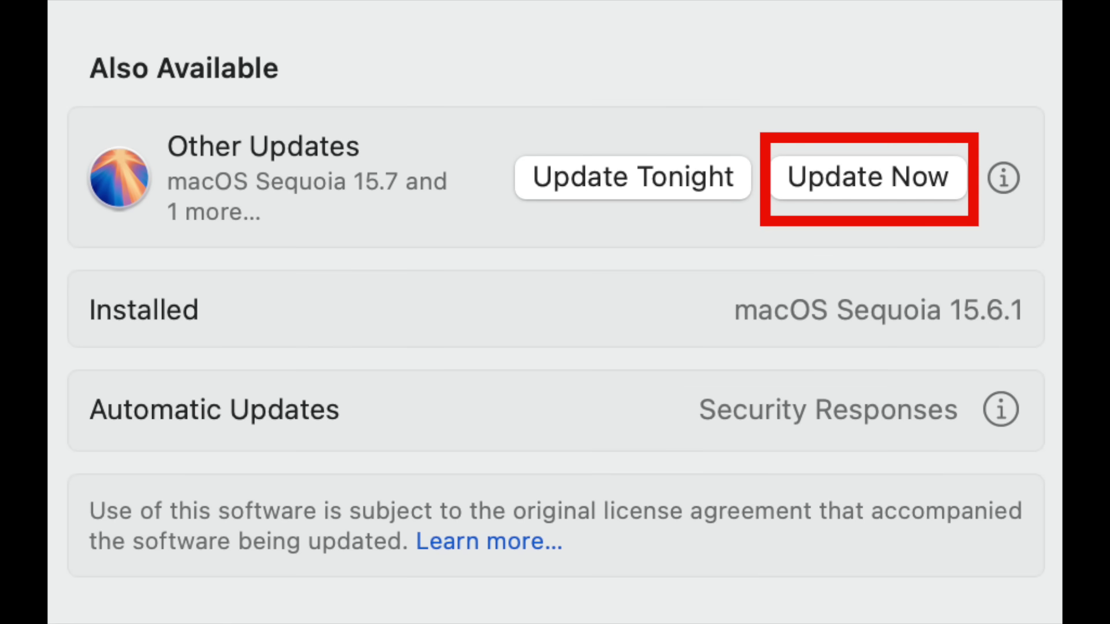
# - Choose Update Now for macOS Sequoia 15.7 instead of Upgrade Now for Tahoe
pyautogui.click(867, 175)
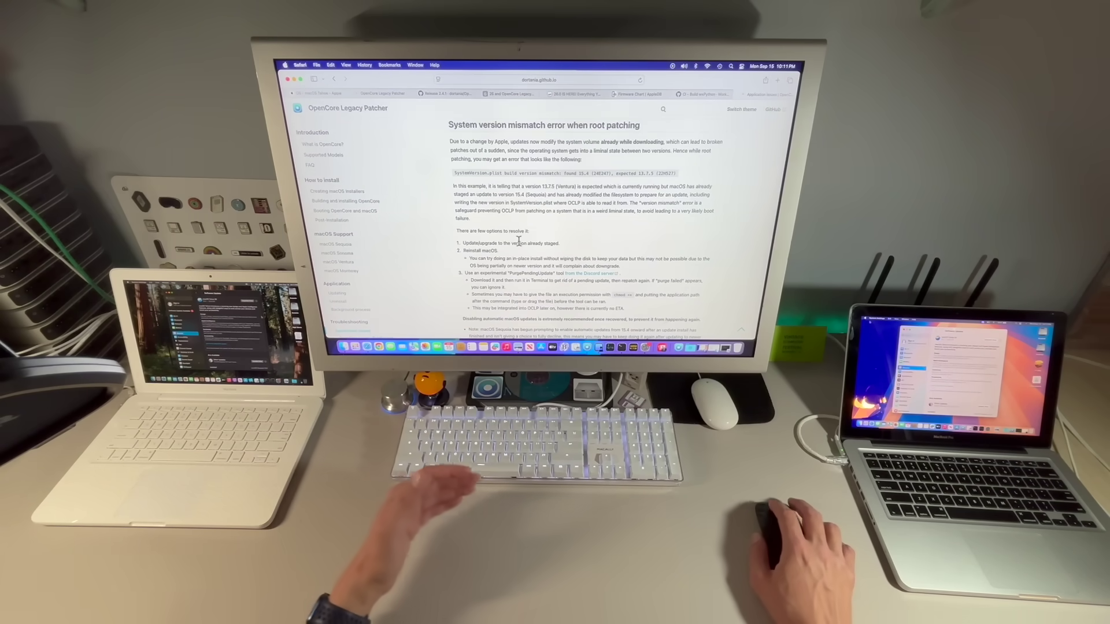
# - Scroll the OCLP version-mismatch guide to bring its three fix options into view
pyautogui.scroll(-3)
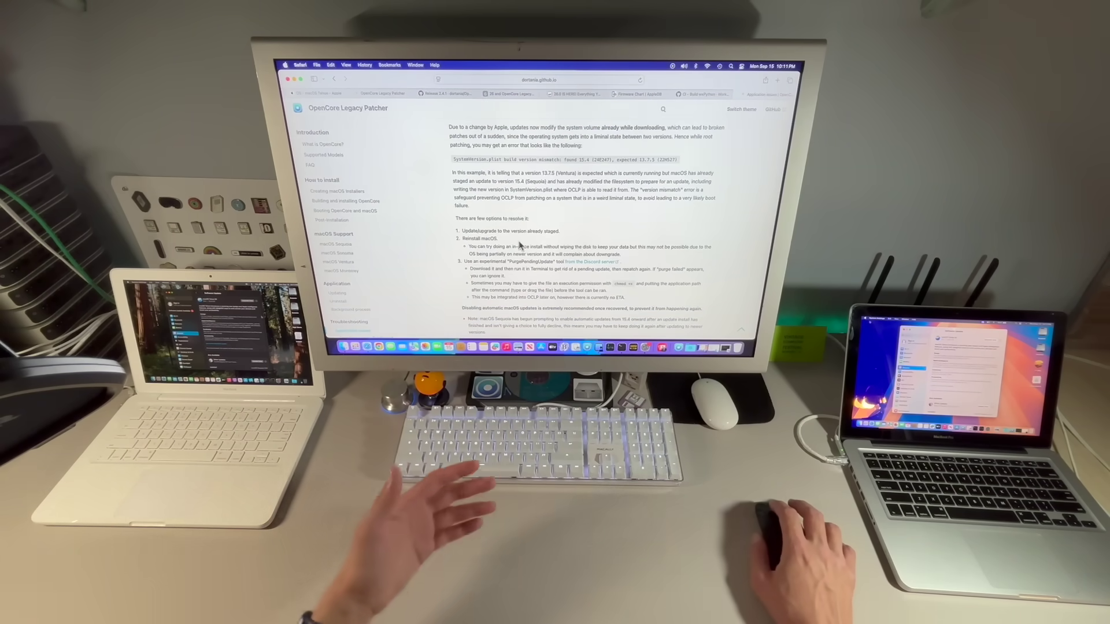